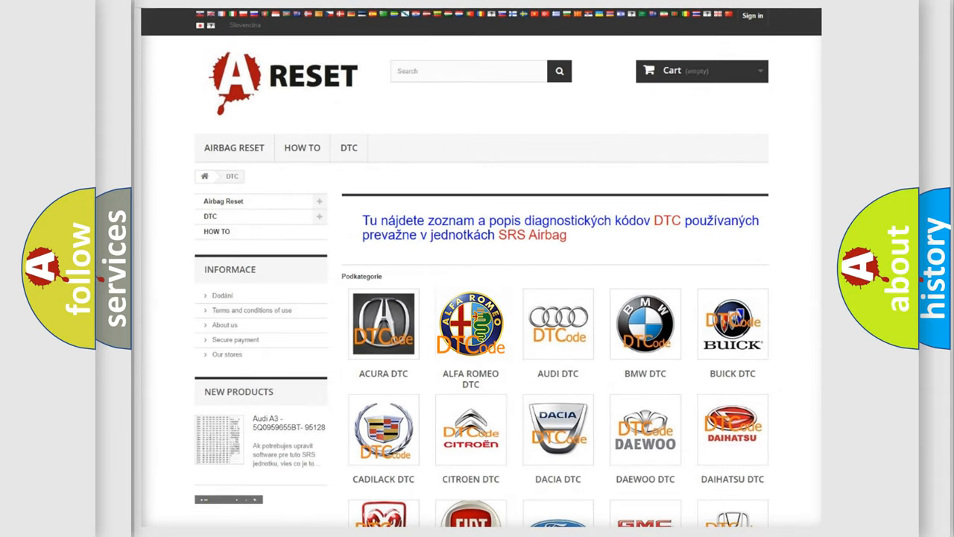
Step: Open the Alfa Romeo DTC code list from the manufacturer grid
{"action": "left_click", "coordinate": [471, 323]}
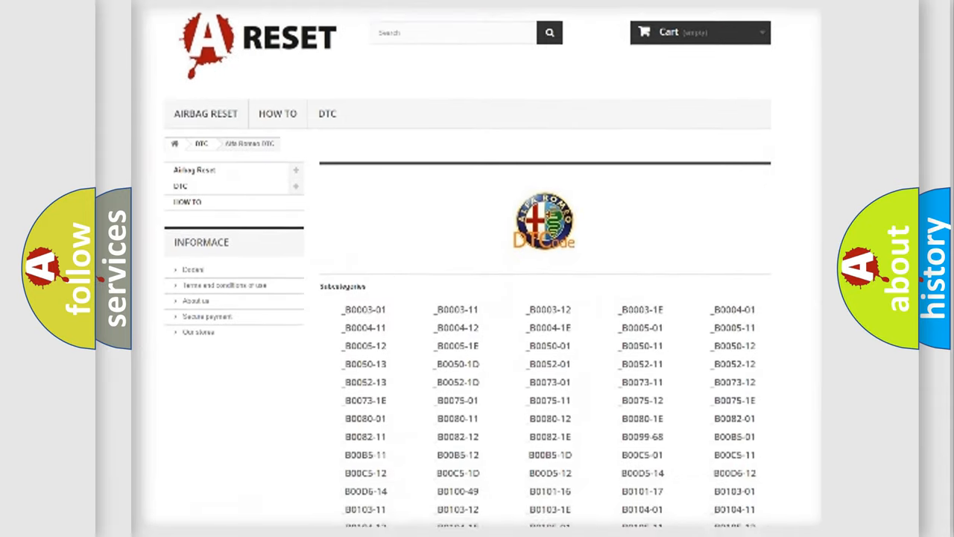
Step: Show the B1010-09 entry: ESL module power supply or ground failure
{"action": "scroll", "scroll_direction": "down", "scroll_amount": 3}
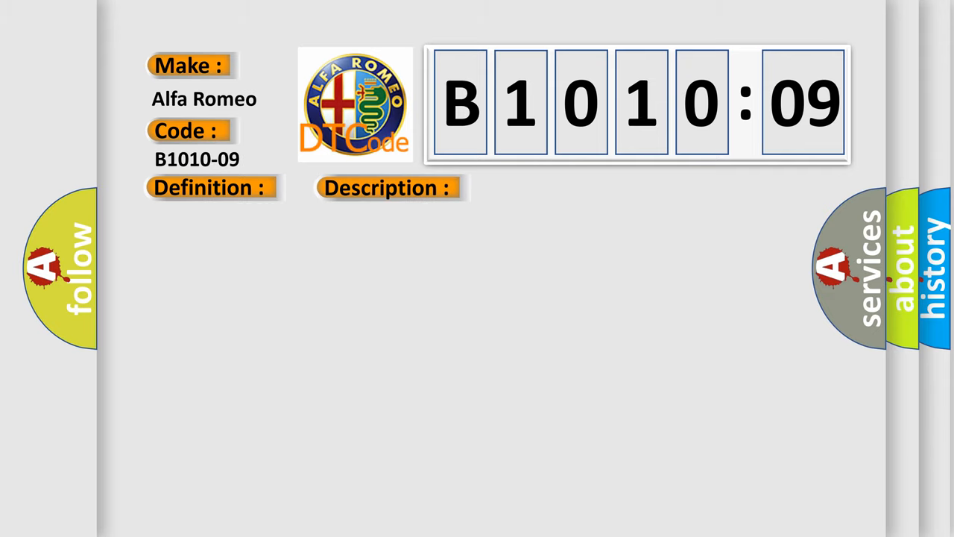
{"action": "left_click", "coordinate": [387, 188]}
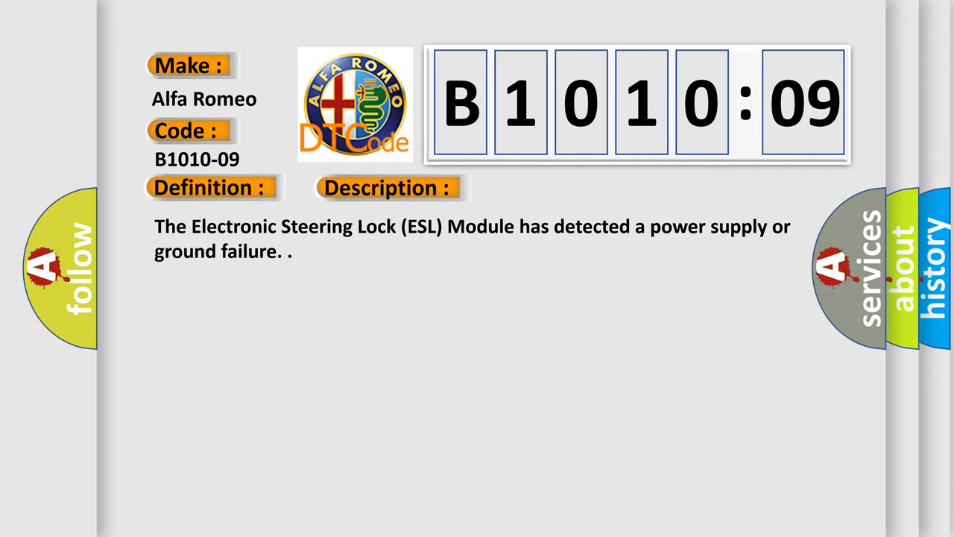